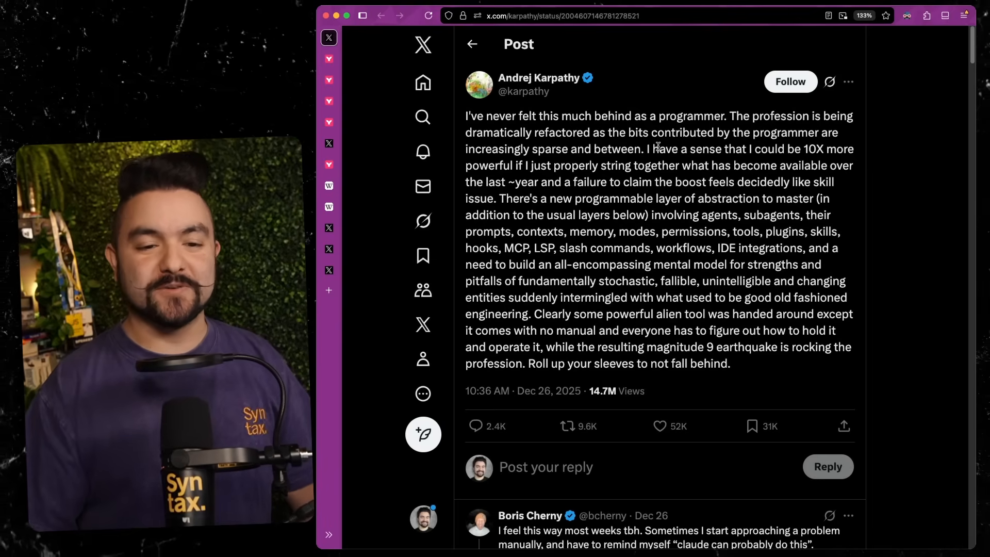
Step: Highlight the sentence about a new programmable layer of abstraction in Karpathy's post
left_click_drag(645, 148, 638, 297)
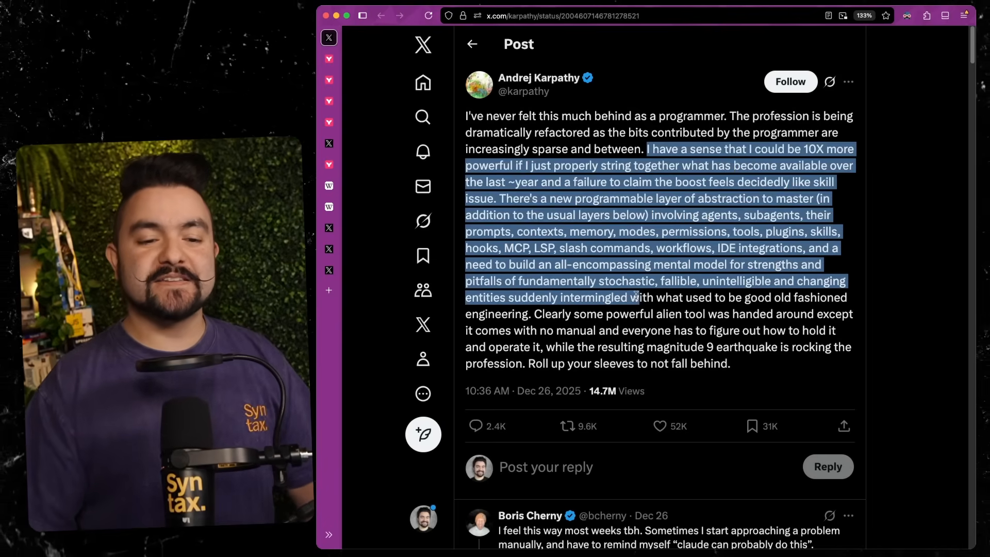
left_click(645, 148)
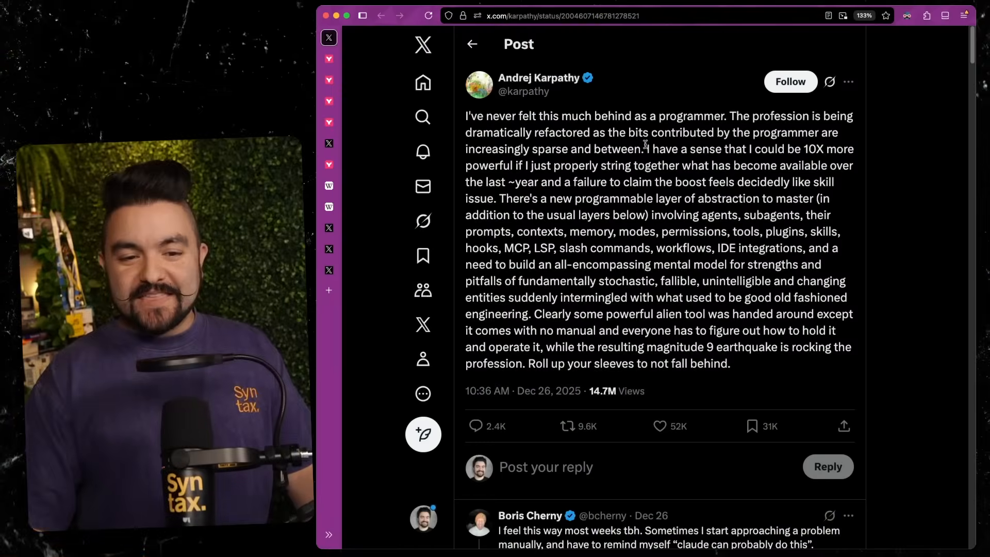
left_click_drag(647, 149, 629, 198)
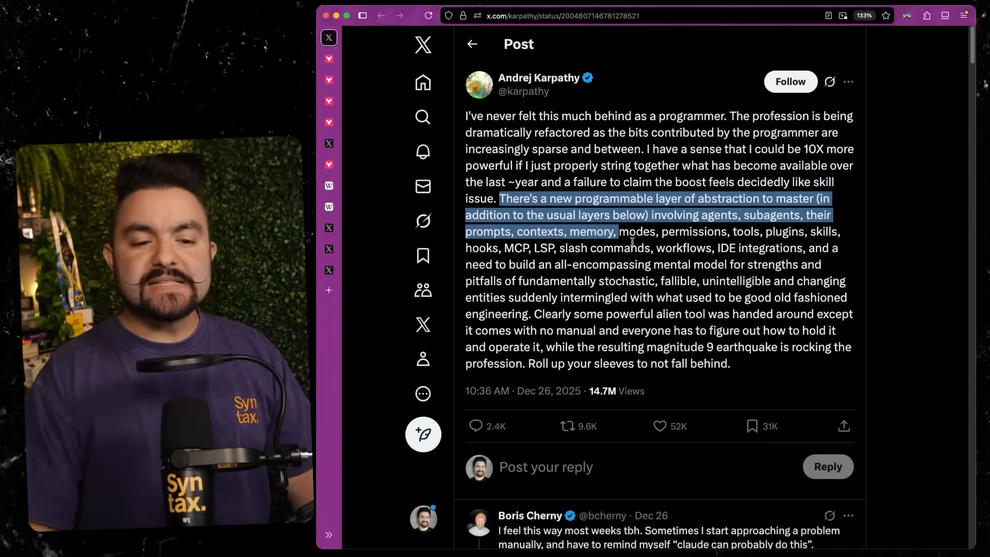
left_click_drag(617, 231, 532, 314)
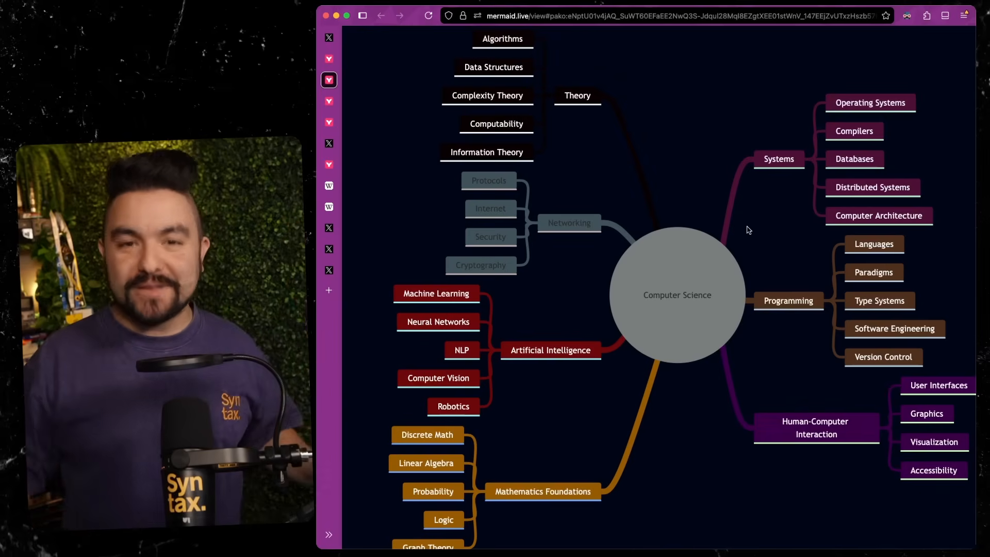
mouse_move(693, 292)
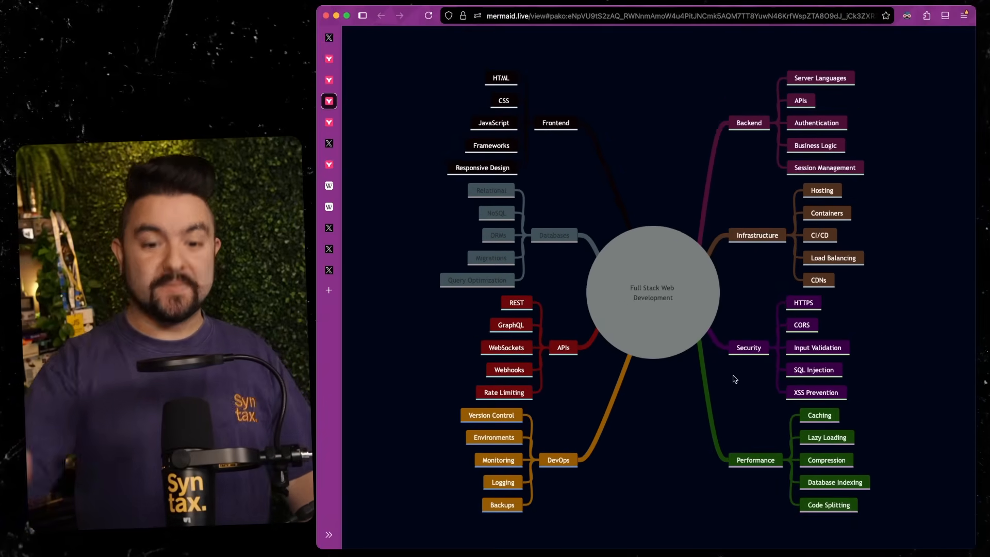
mouse_move(726, 399)
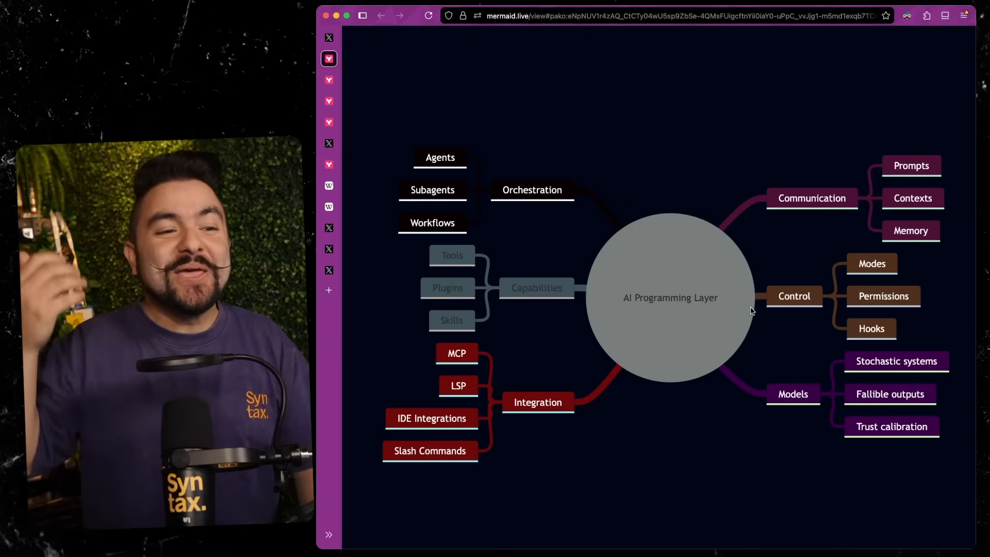
Step: Read the post on traditional engineering skills, then switch to The Mythical Man-Month article
left_click(329, 122)
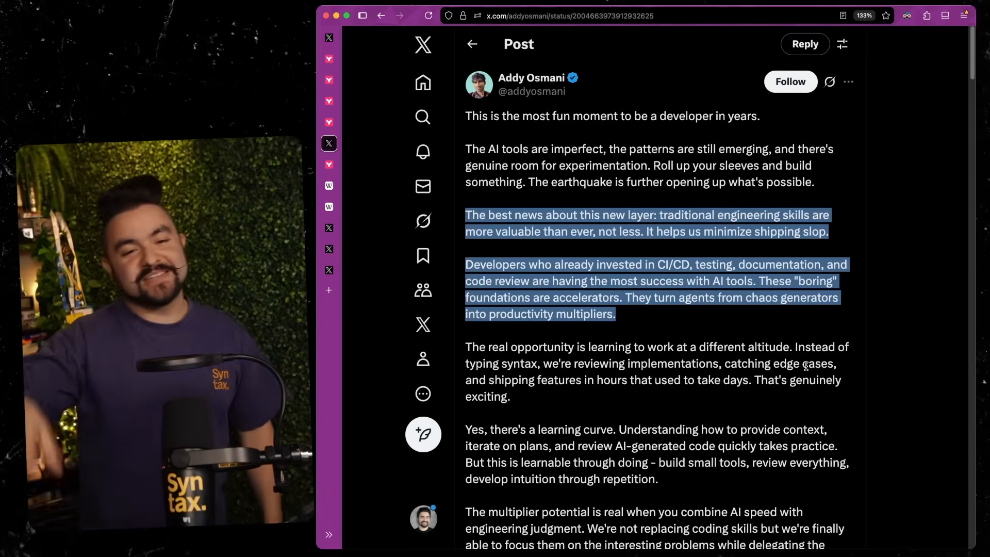
scroll("down", 3)
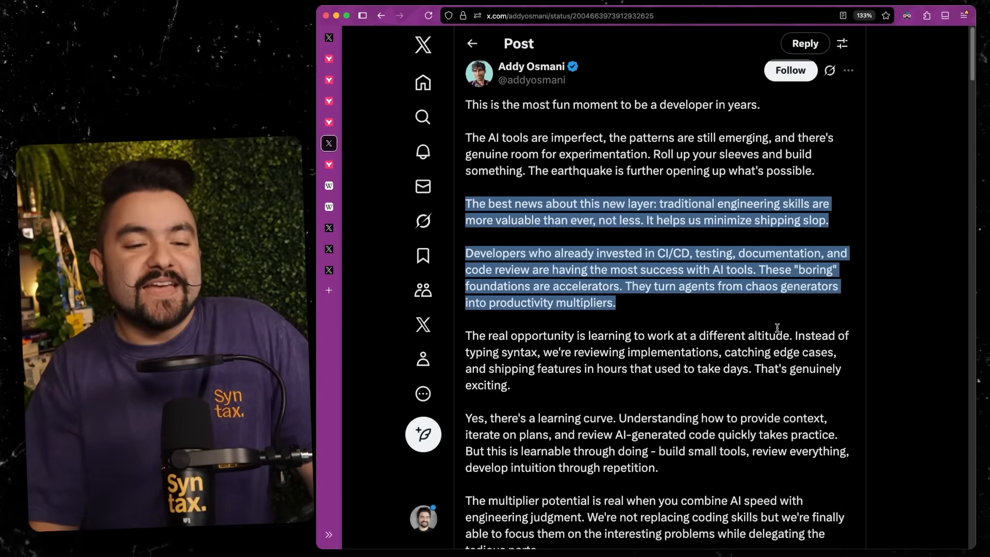
scroll("down", 3)
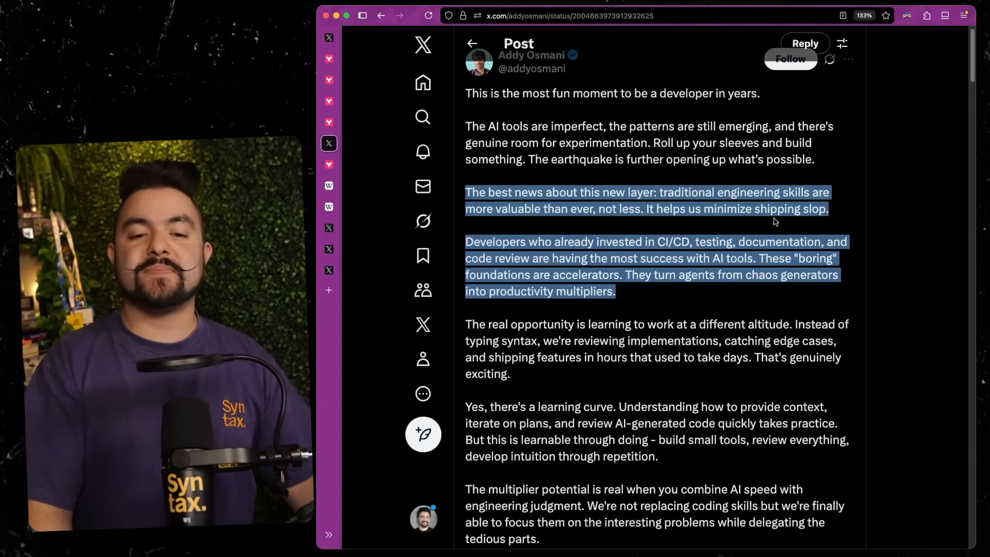
mouse_move(538, 235)
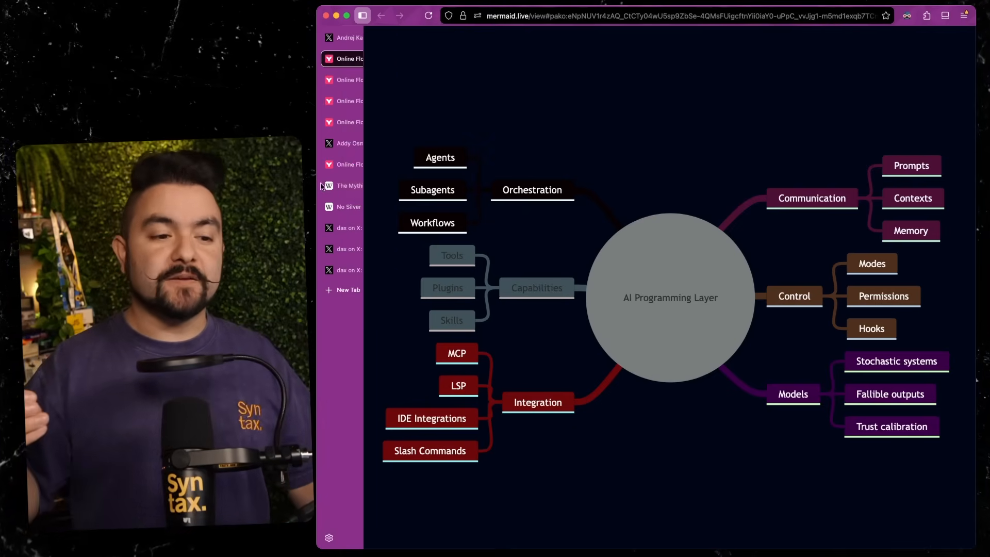
left_click(347, 185)
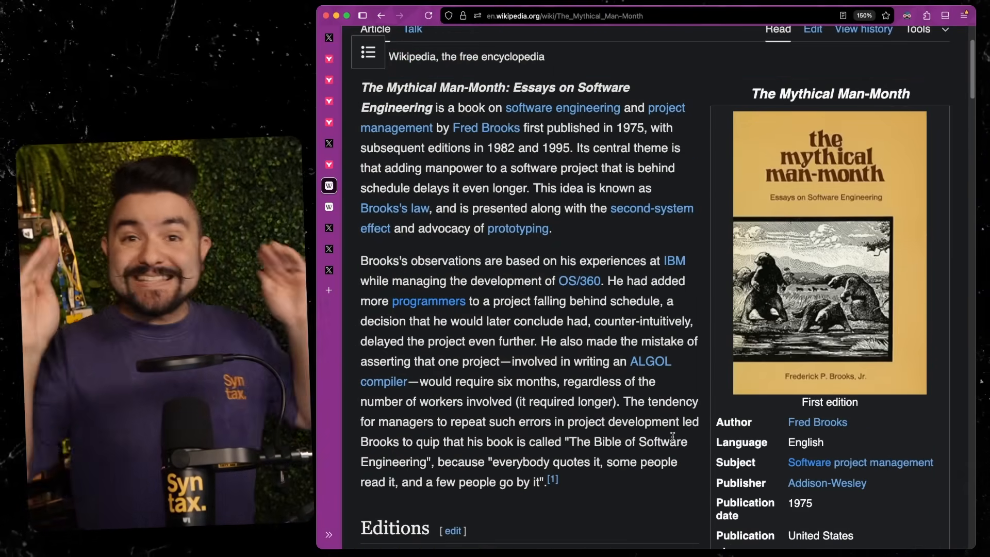
Step: Highlight the passage saying adding manpower to a late project delays it even longer
left_click_drag(388, 168, 471, 168)
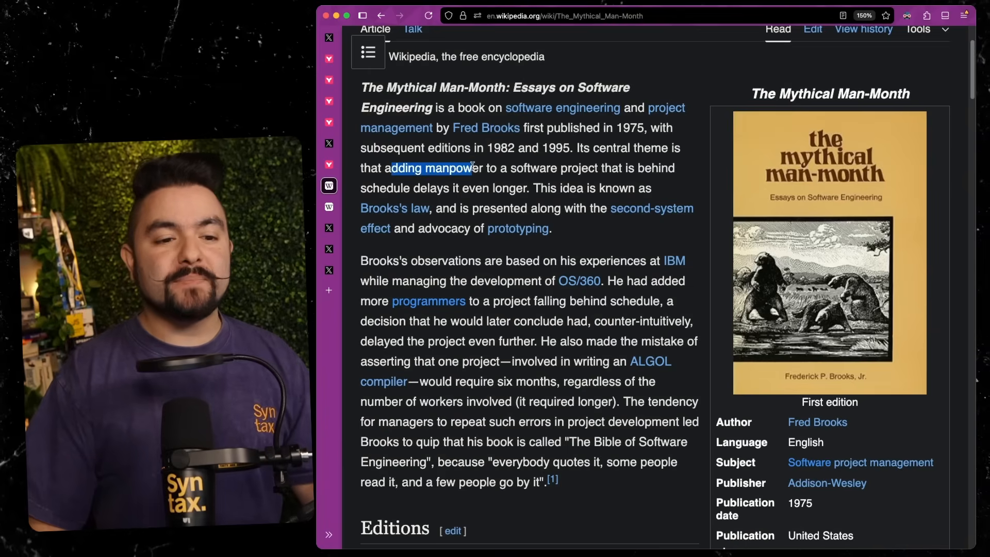
left_click_drag(464, 168, 489, 189)
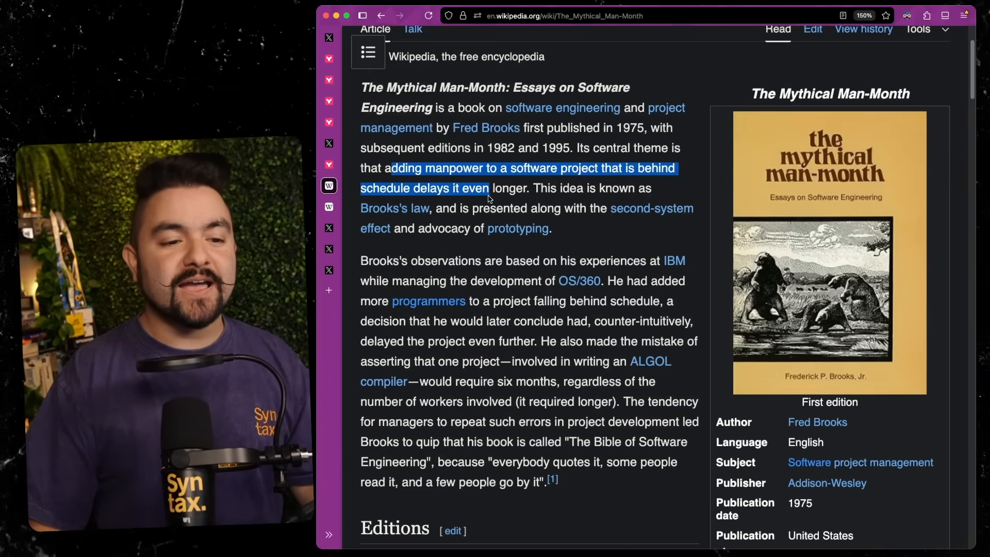
left_click_drag(490, 188, 530, 188)
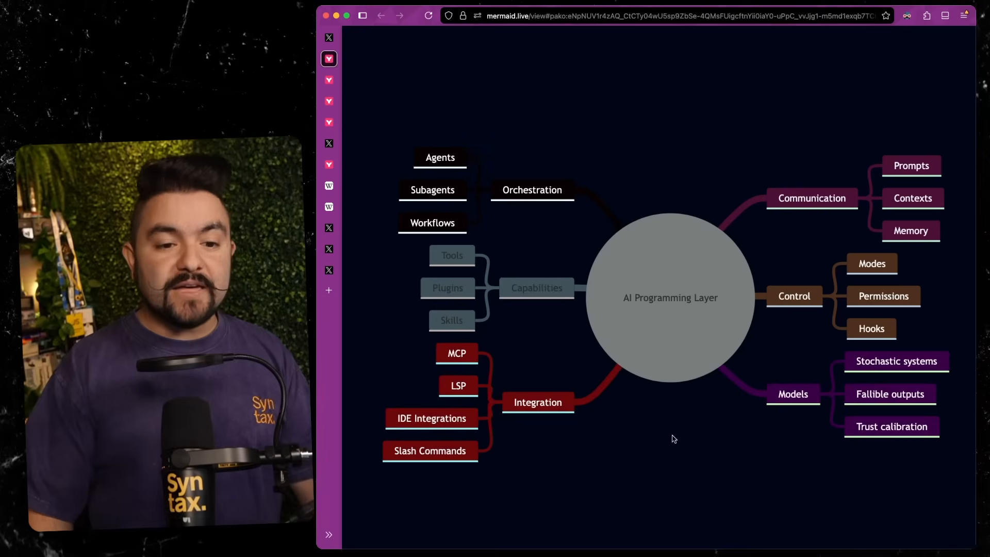
Step: Leave the AI Programming Layer mind map for The Mythical Man-Month Wikipedia tab
left_click(329, 37)
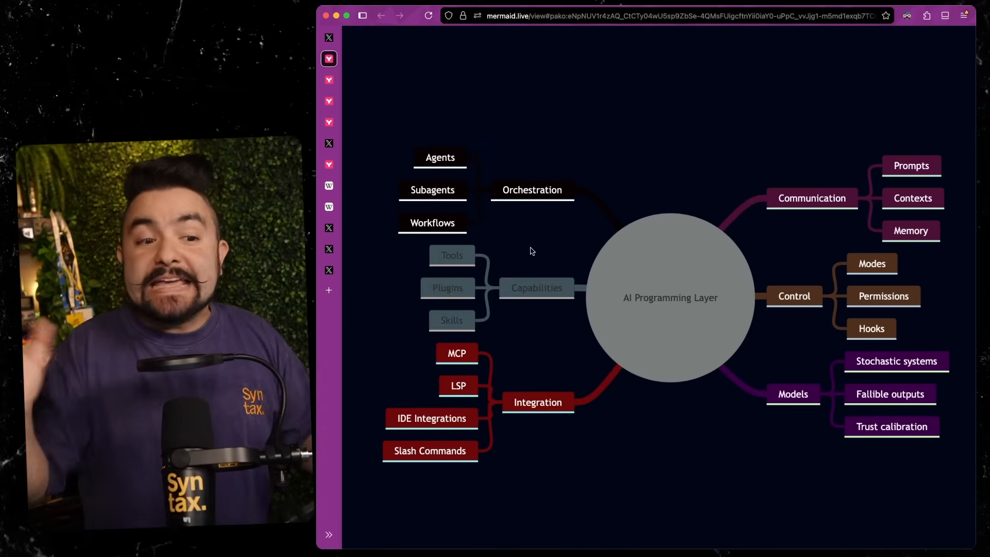
left_click(362, 15)
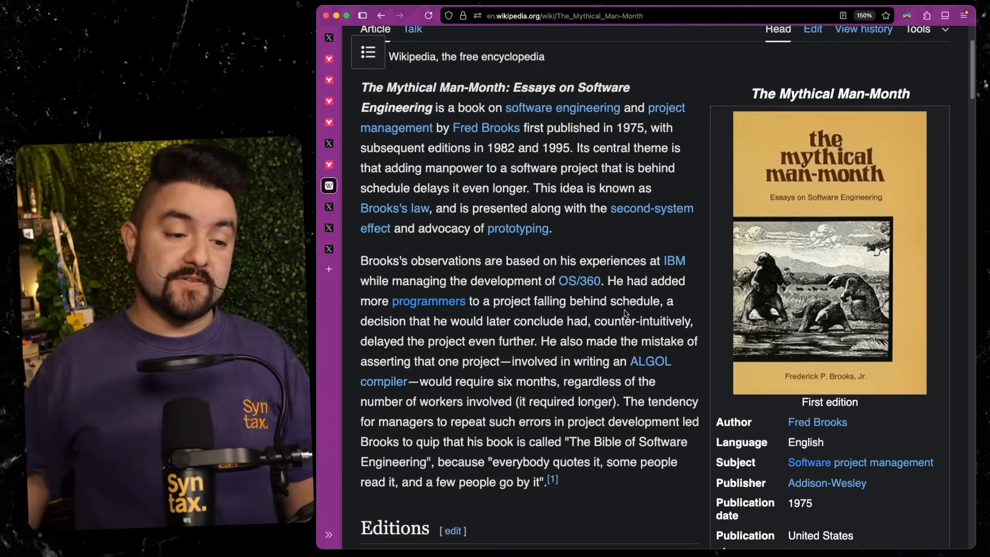
left_click(328, 207)
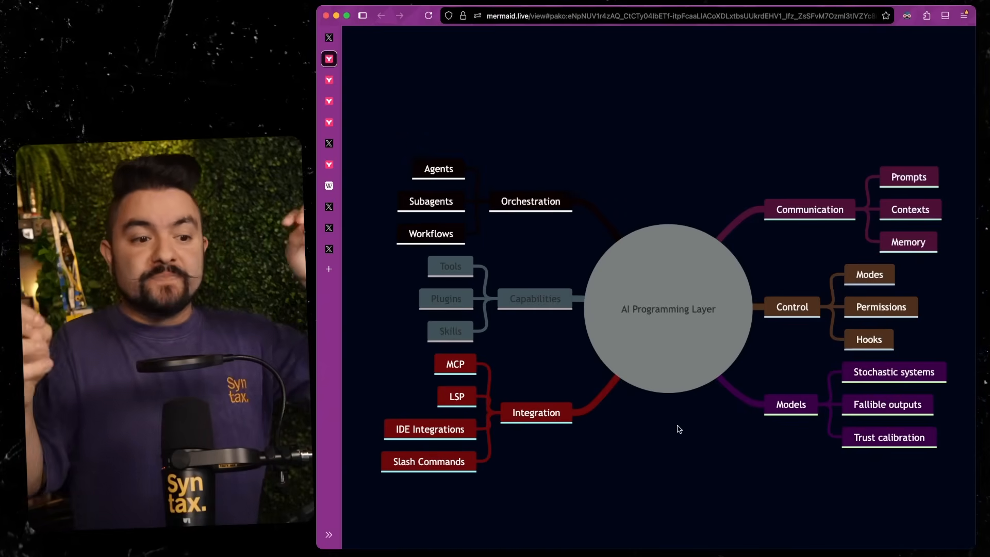
left_click(376, 227)
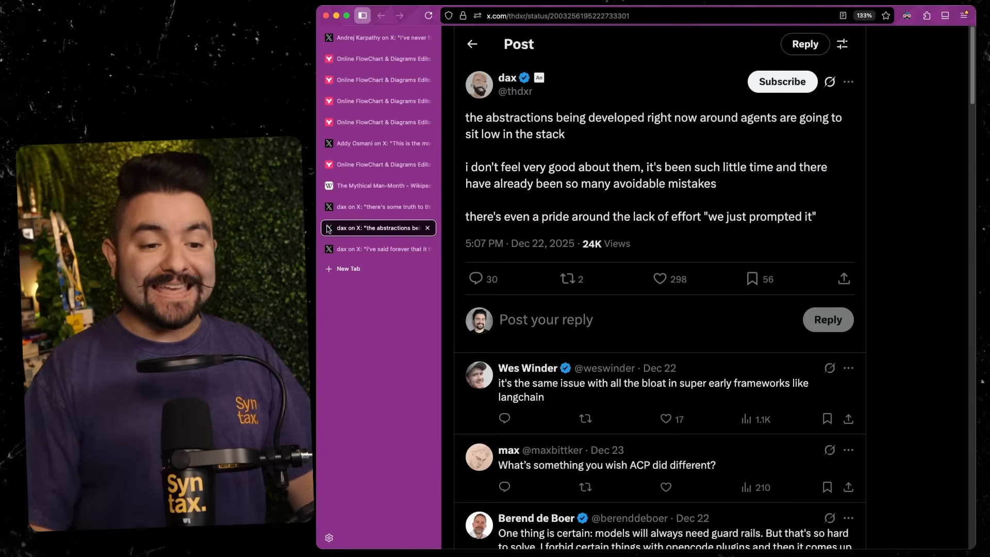
left_click(362, 15)
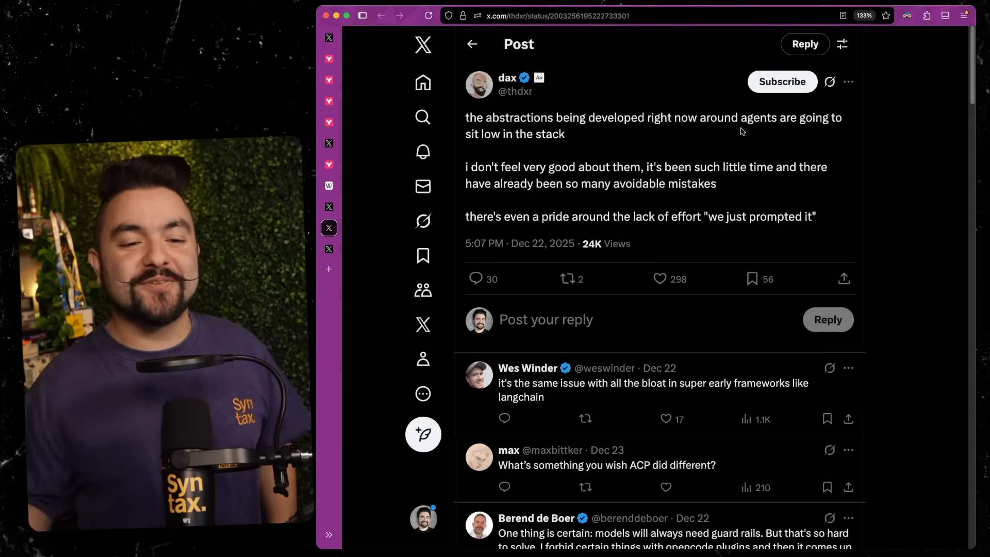
mouse_move(830, 219)
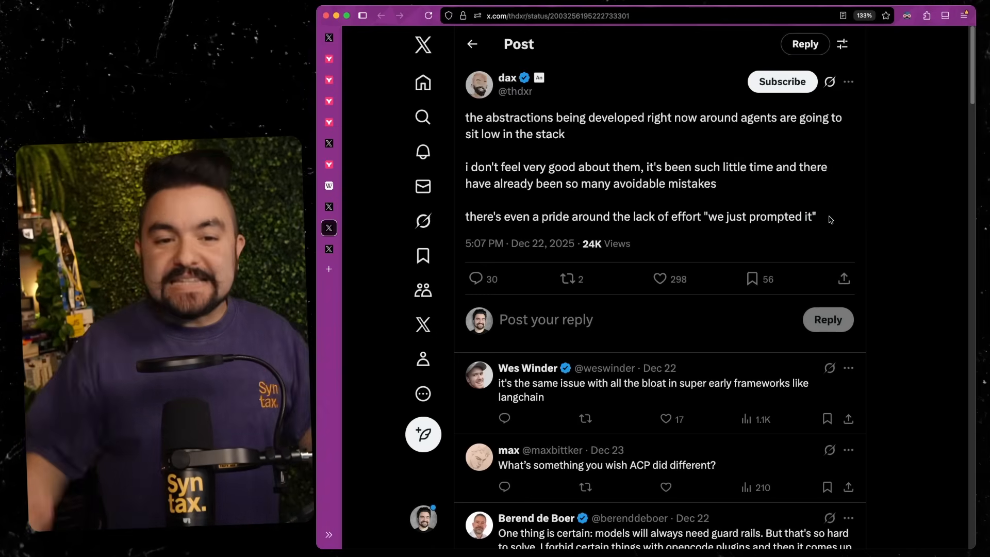
left_click(329, 58)
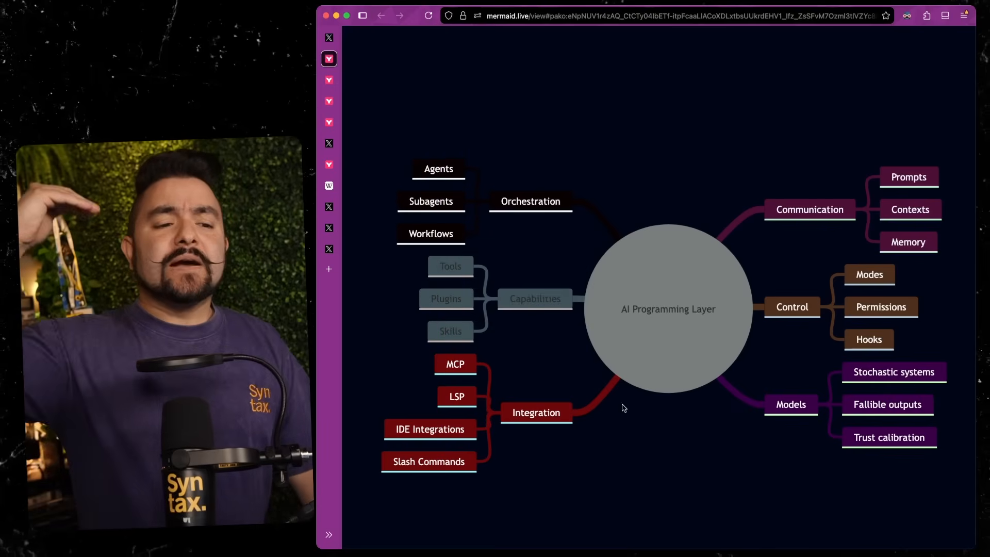
mouse_move(591, 380)
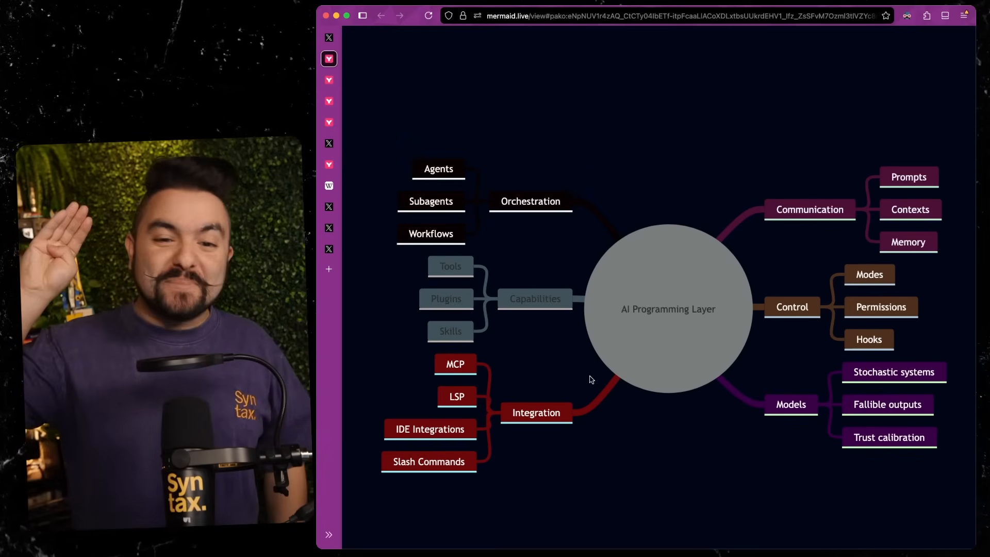
Step: Show the Boring Foundations as AI Accelerators mind map in Mermaid Live
left_click(362, 15)
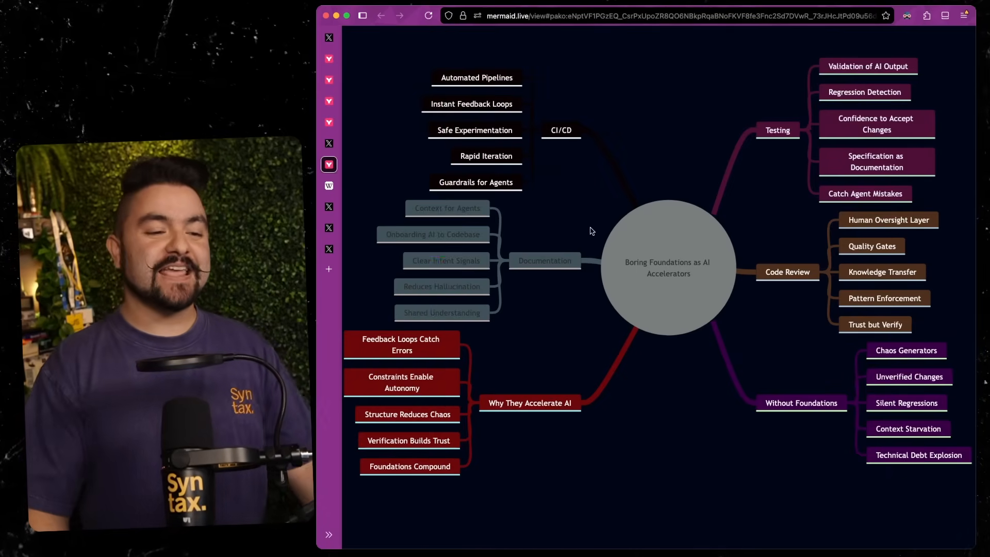
Step: Return to dax's X post about agent abstractions sitting low in the stack
left_click(378, 228)
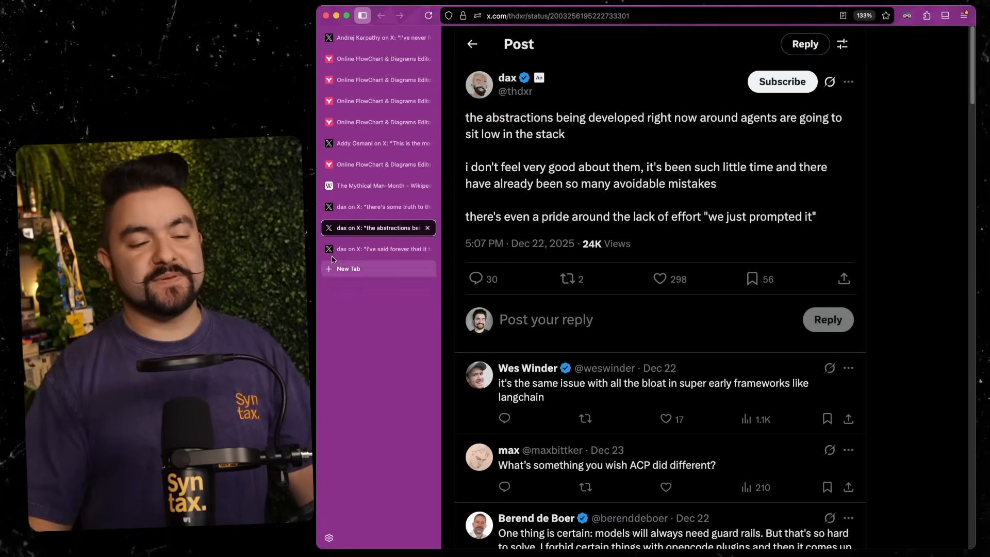